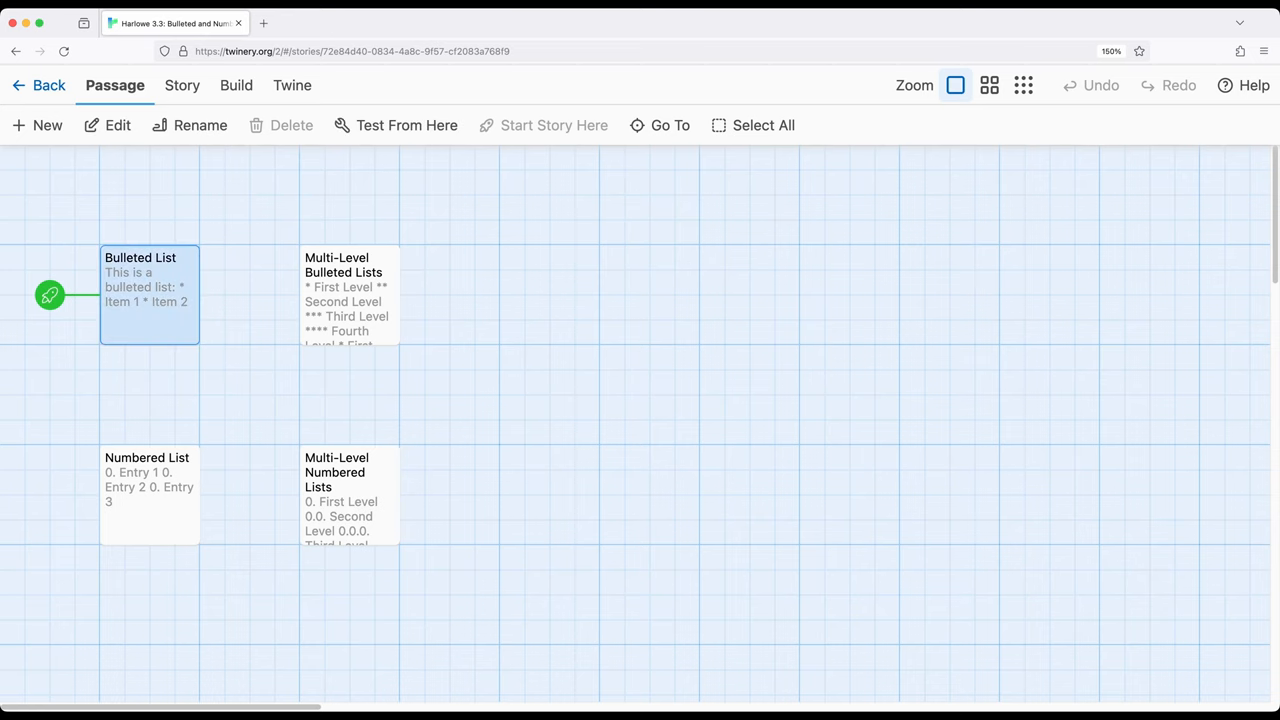
Step: Review the Bulleted List passage with Item 1 and Item 2 and show the Build options
double_click(148, 294)
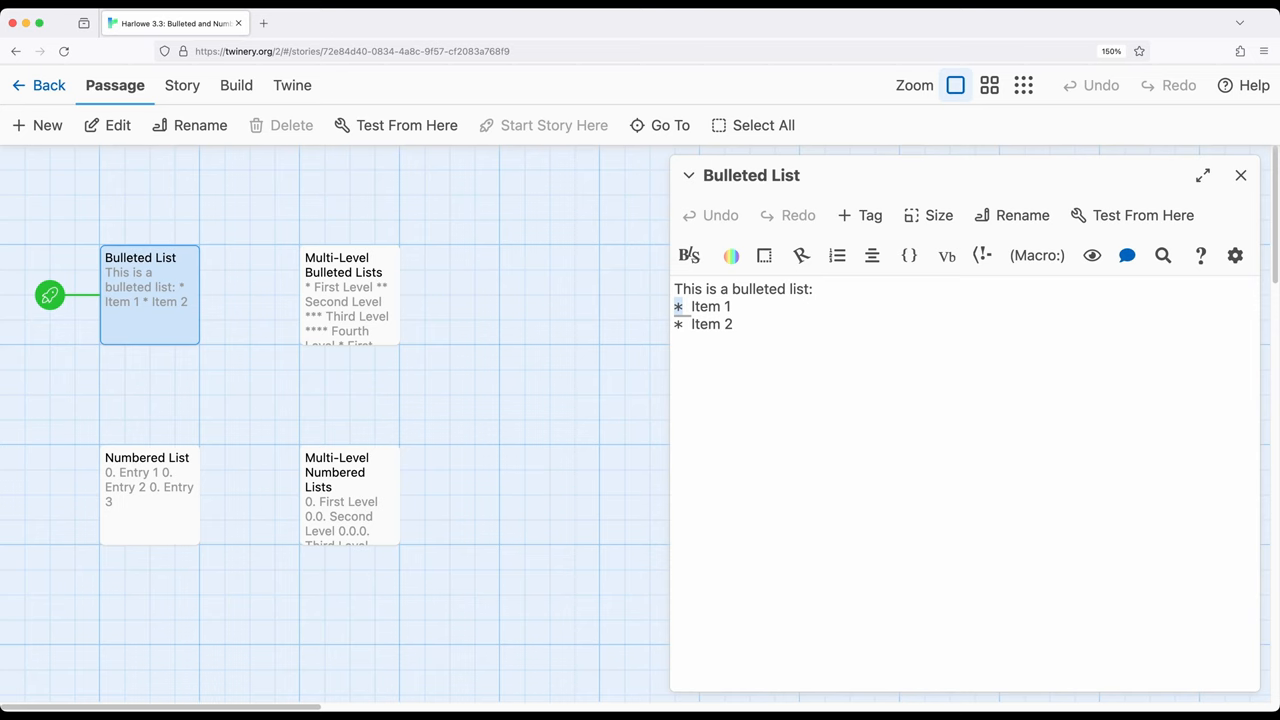
click(732, 324)
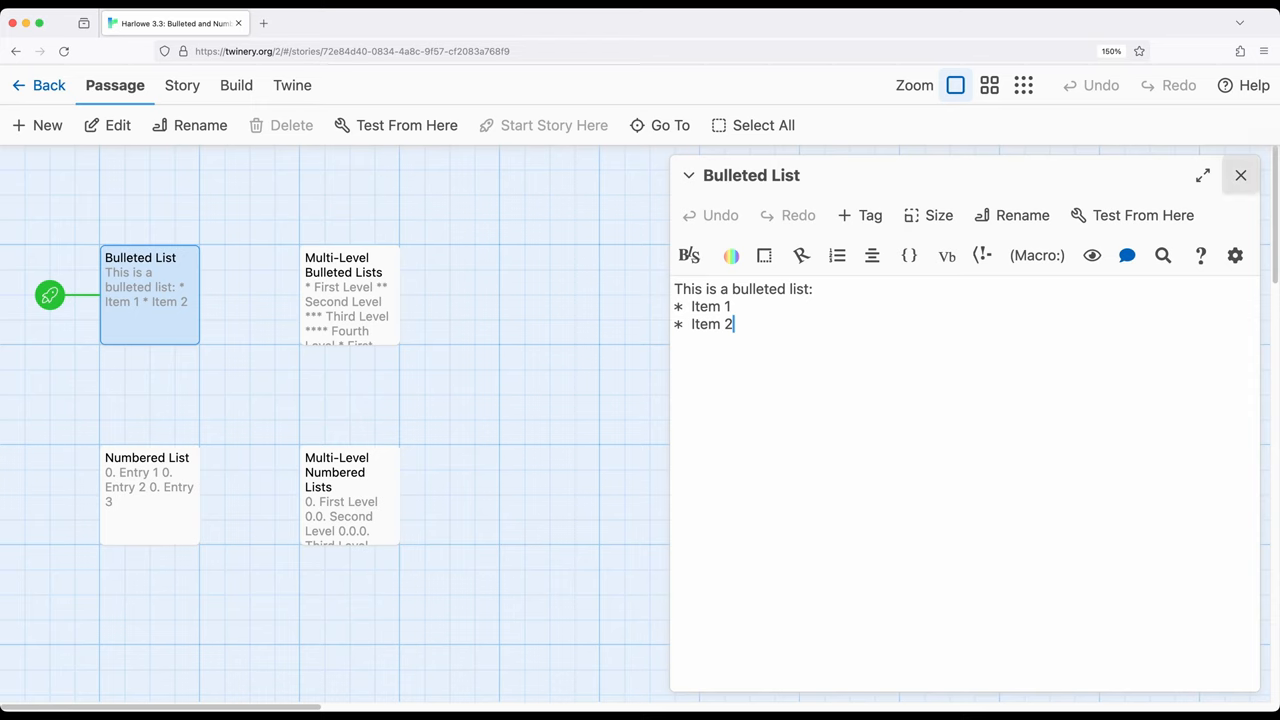
click(234, 84)
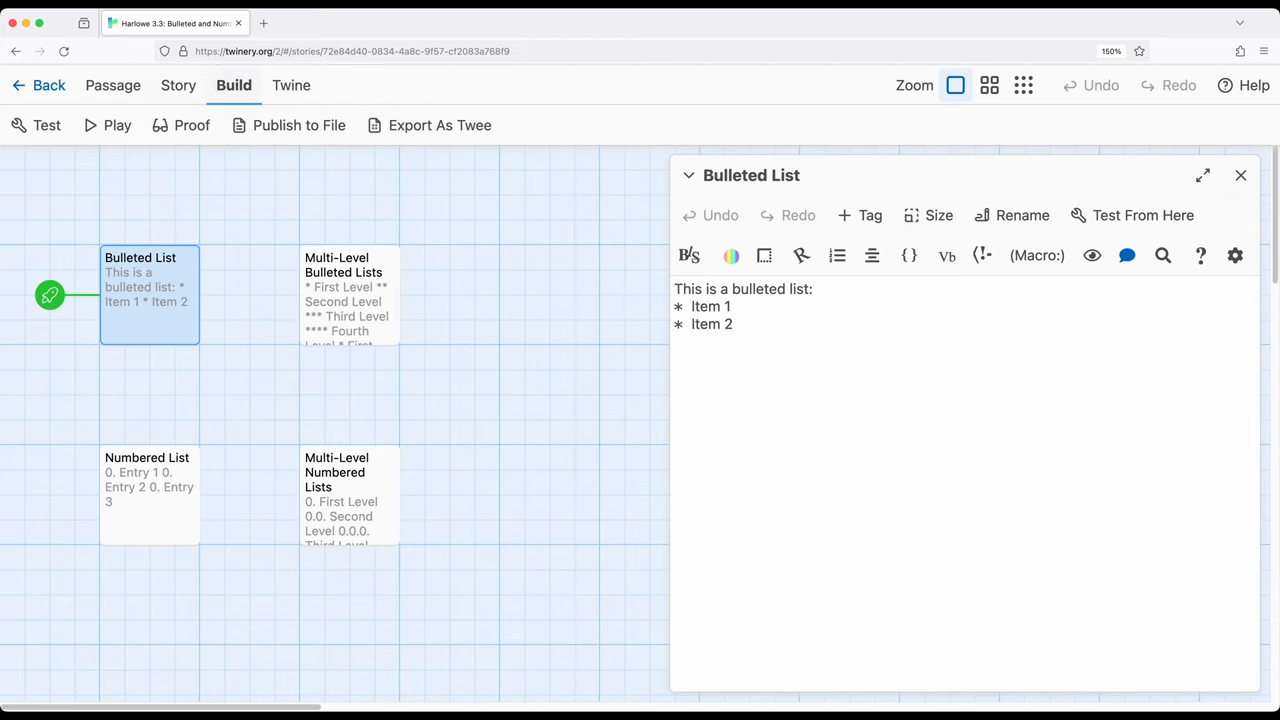
click(116, 124)
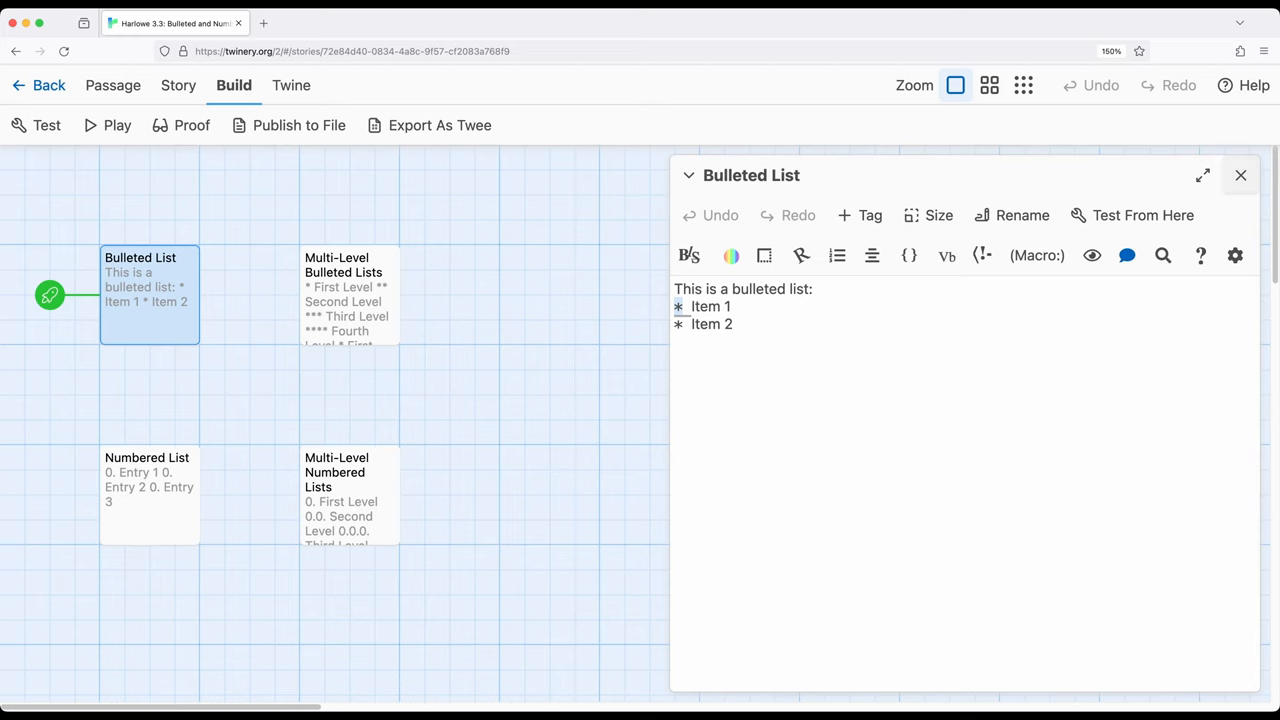
Step: Make Multi-Level Bulleted Lists (four nested bullet levels) the start passage and show Build options
click(1240, 176)
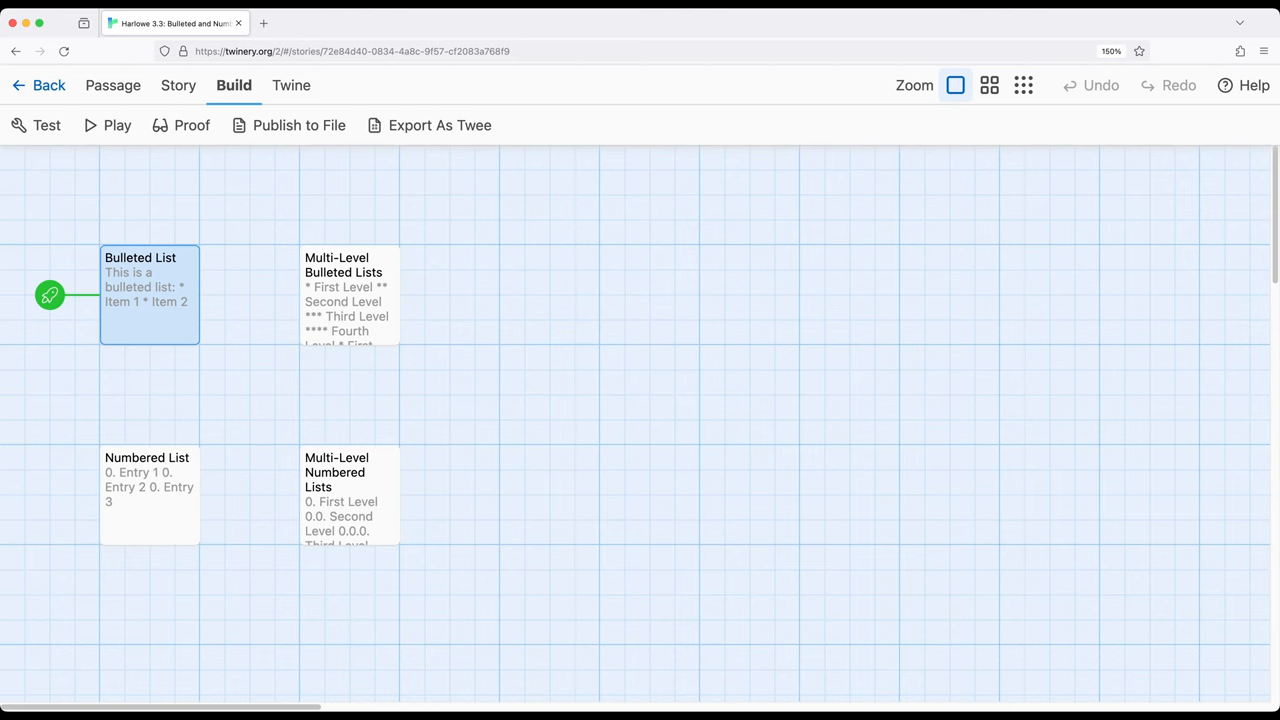
double_click(348, 290)
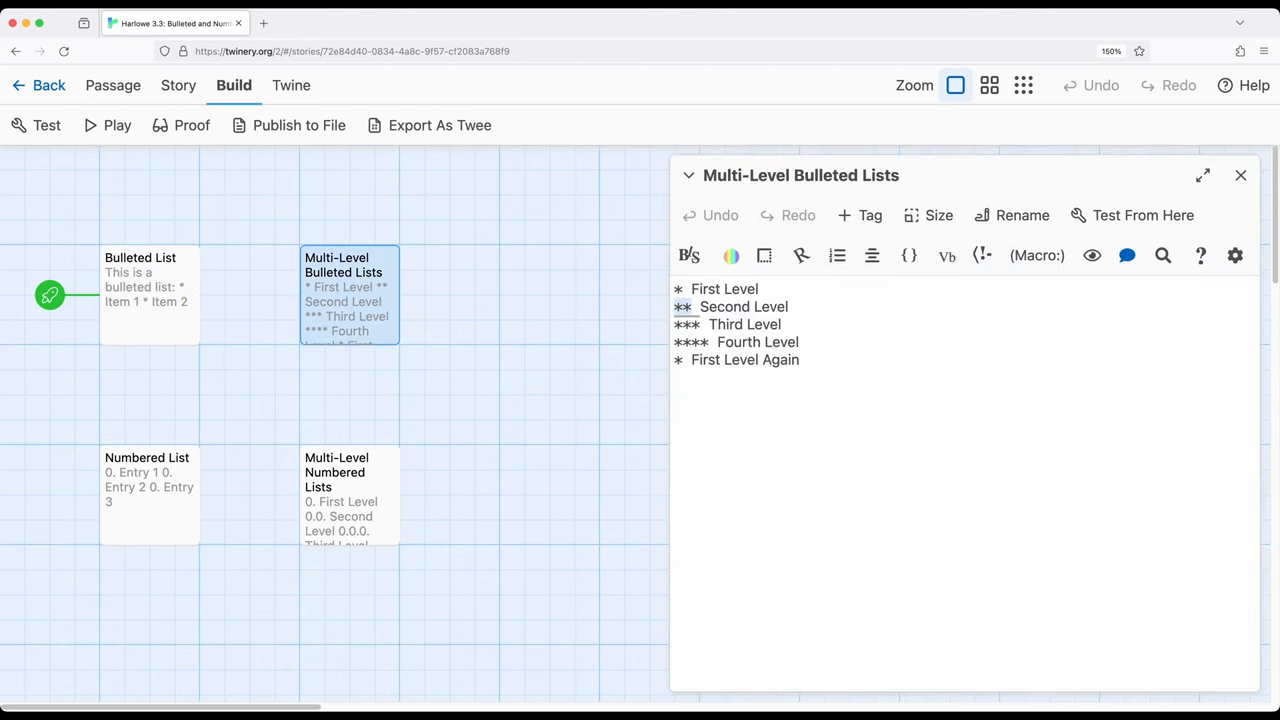
mouse_move(684, 306)
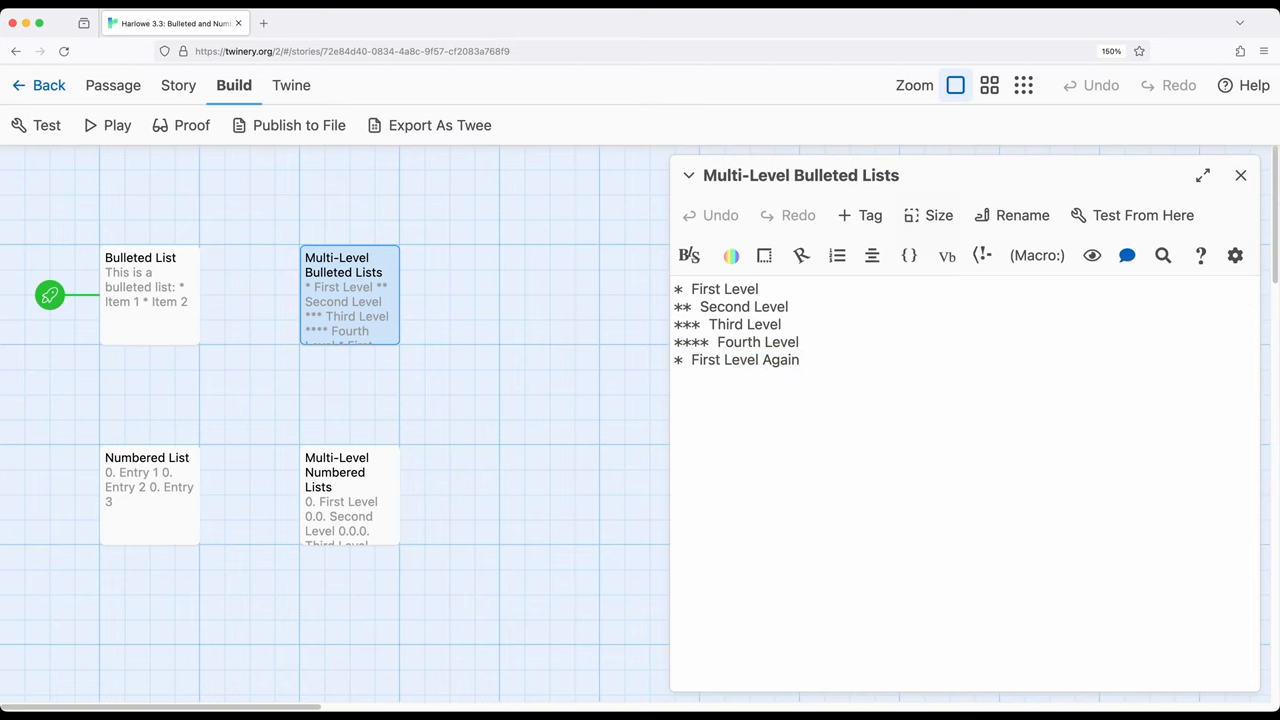
click(114, 84)
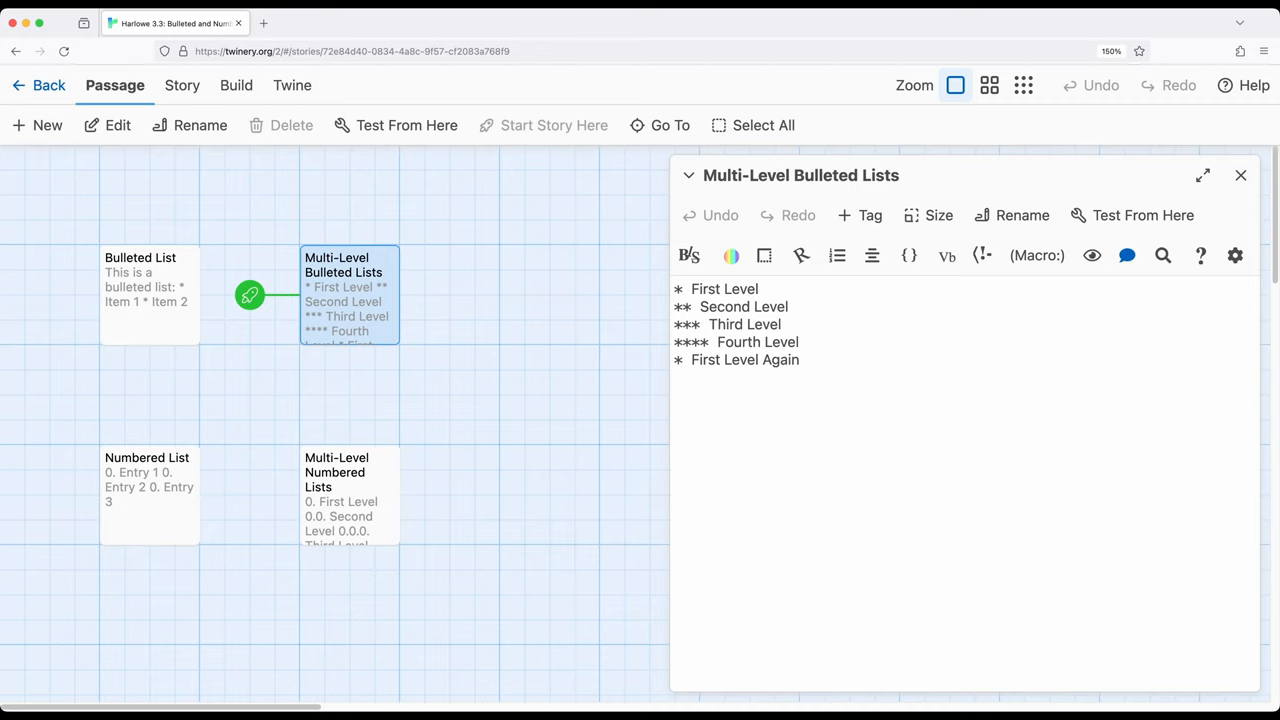
click(232, 84)
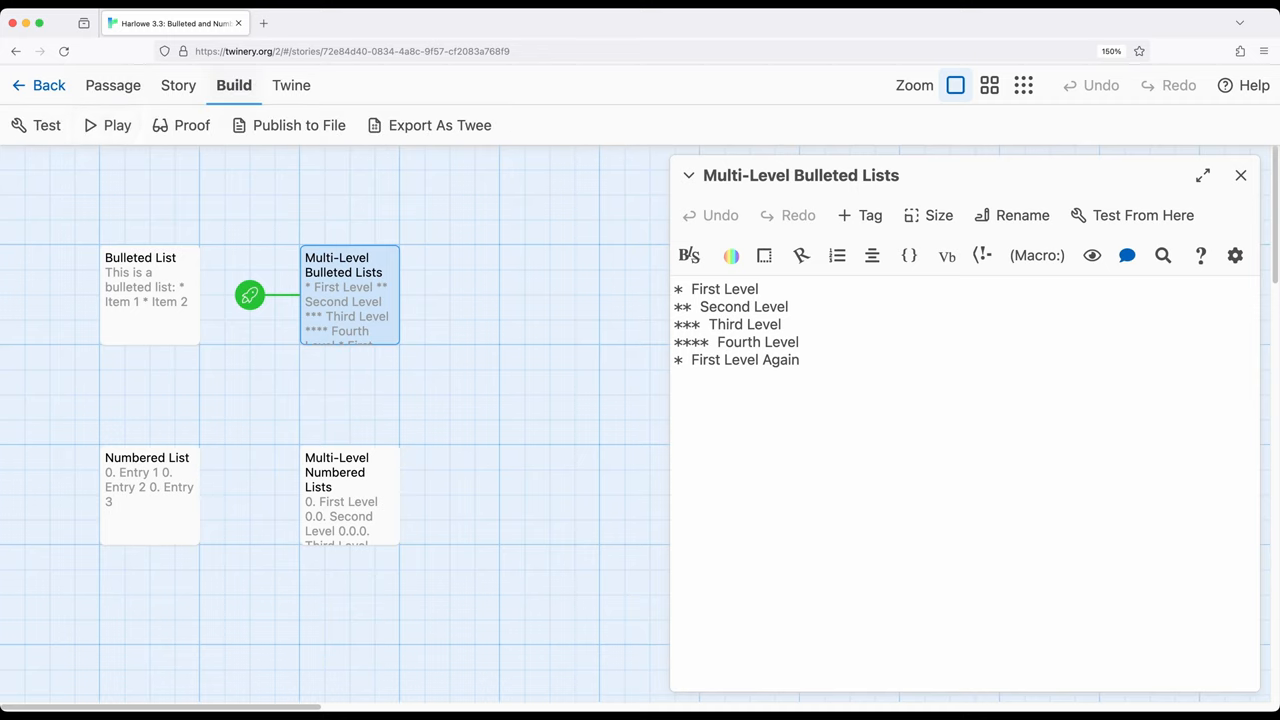
click(106, 124)
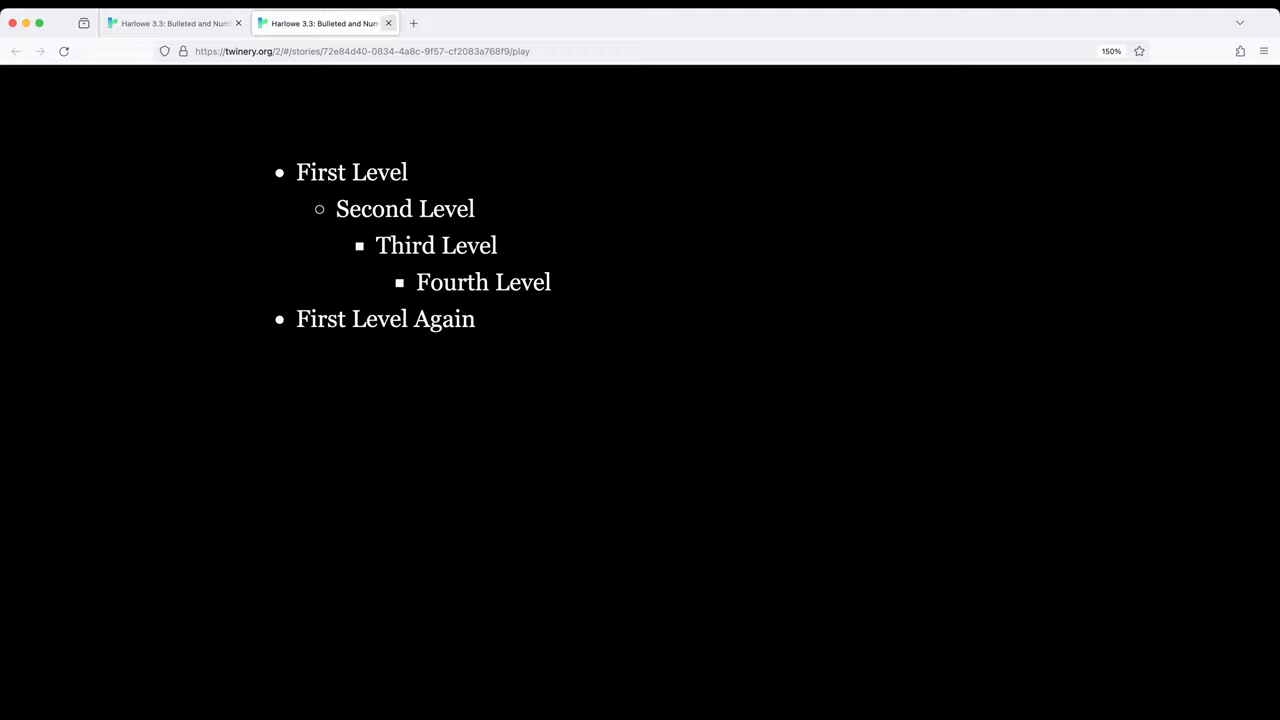
click(388, 24)
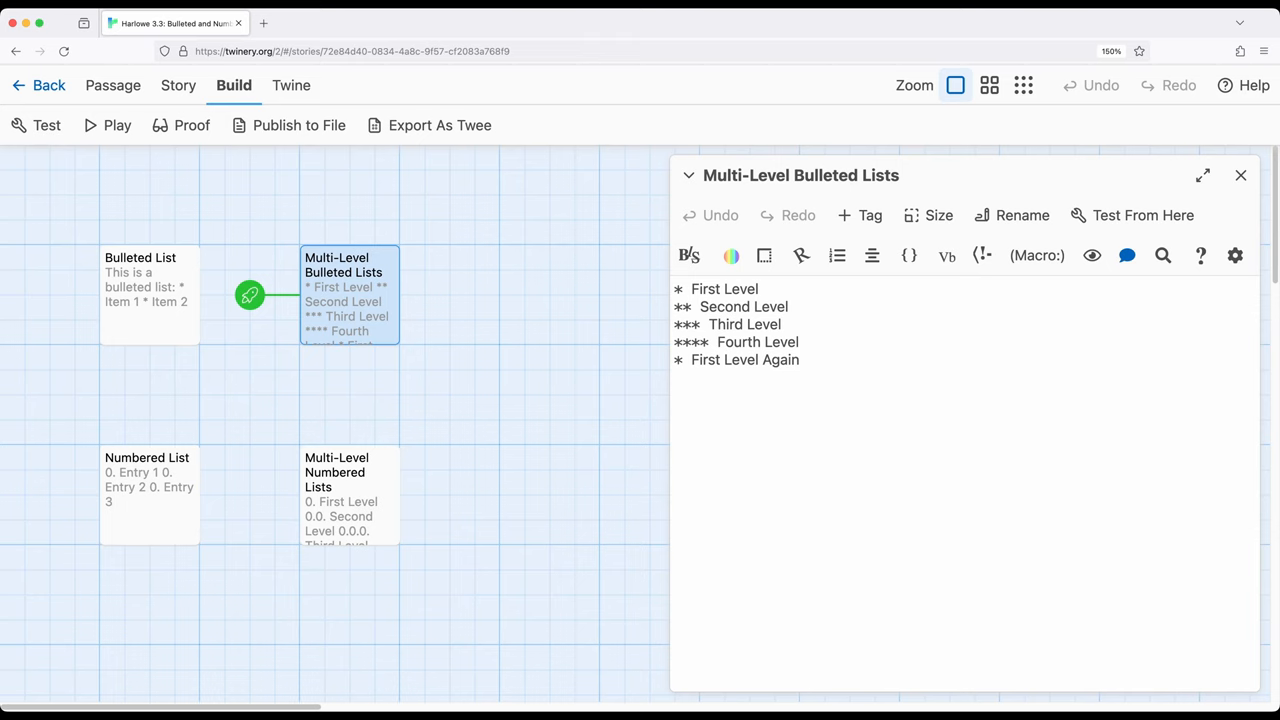
Step: Make the Numbered List passage with Entry 1, Entry 2 and Entry 3 the start passage
click(800, 360)
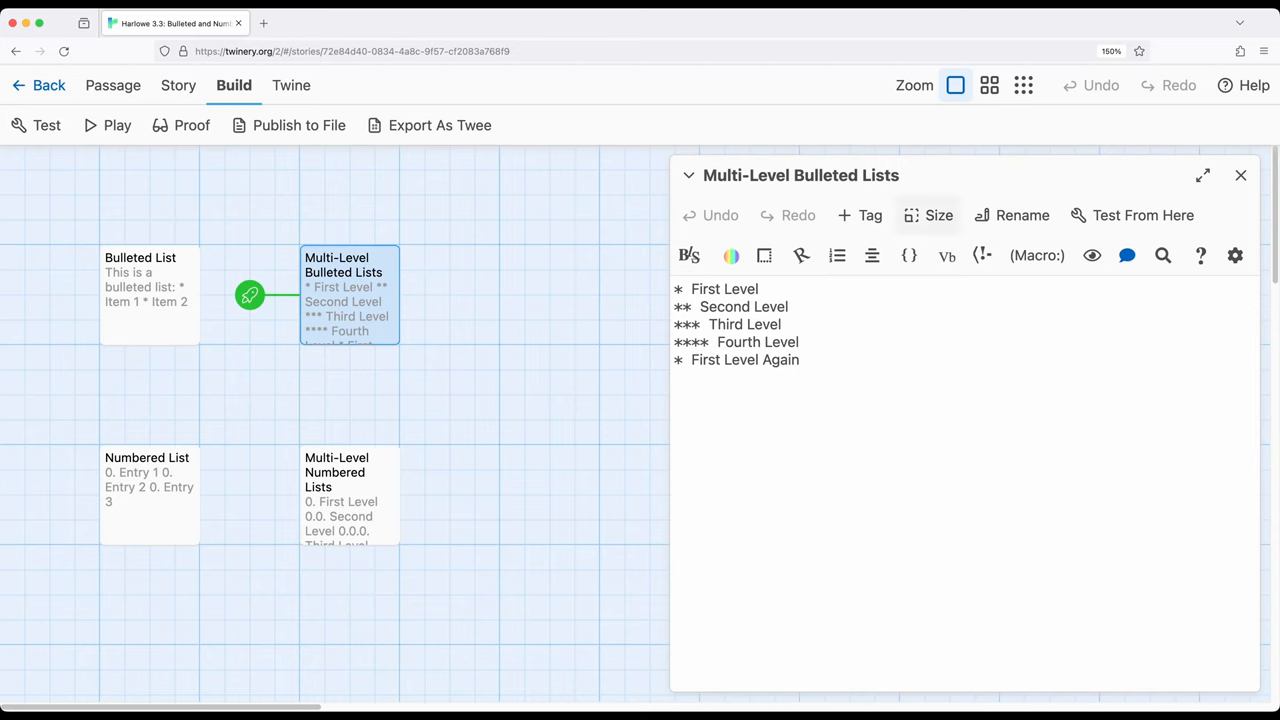
click(1240, 176)
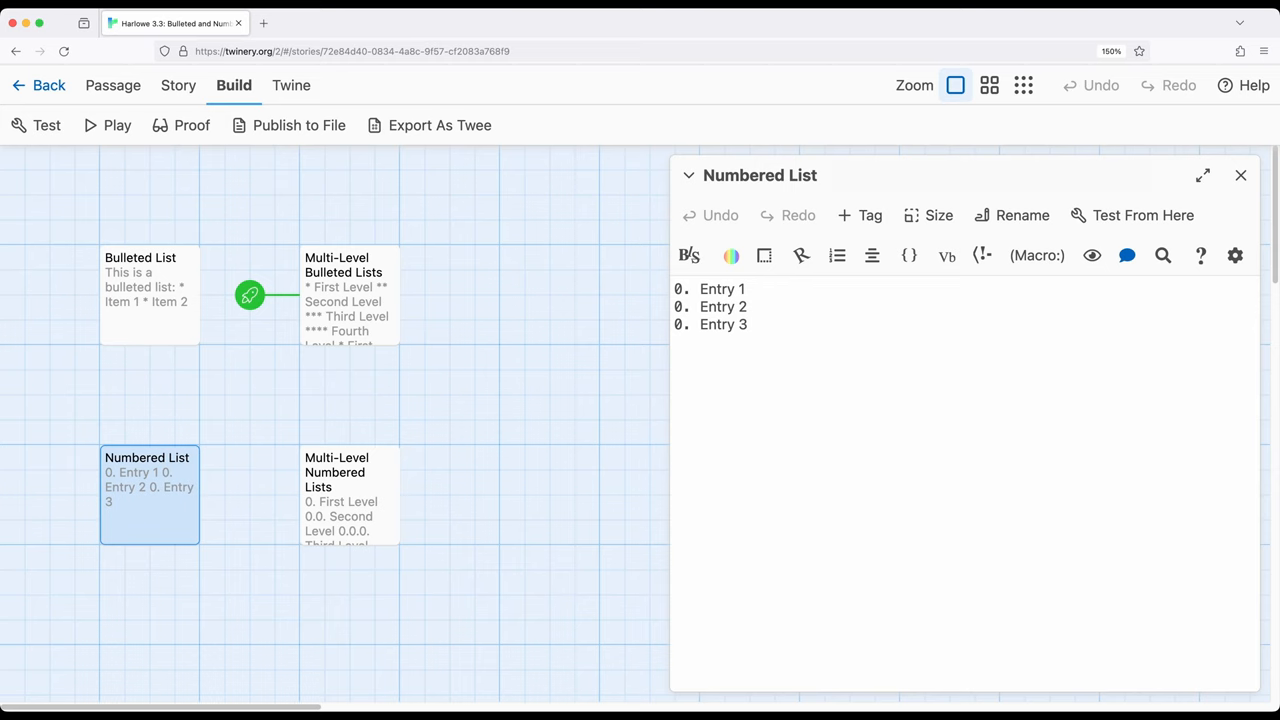
click(114, 84)
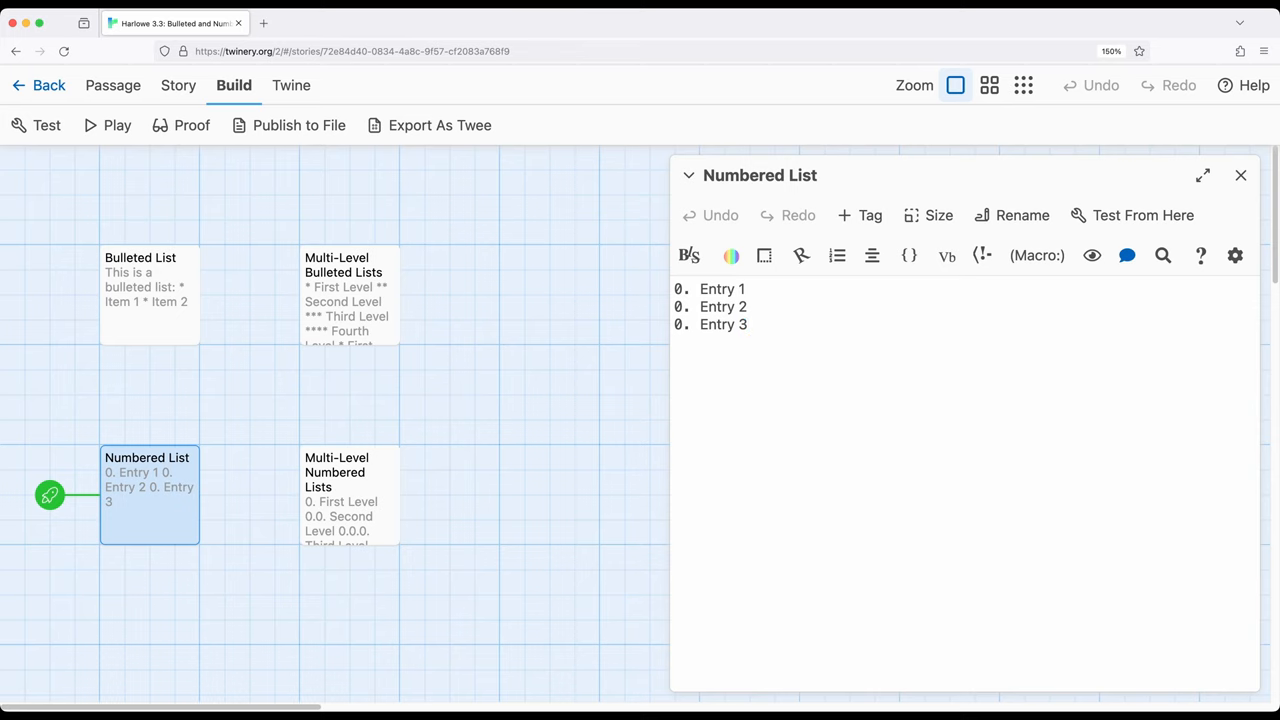
click(748, 324)
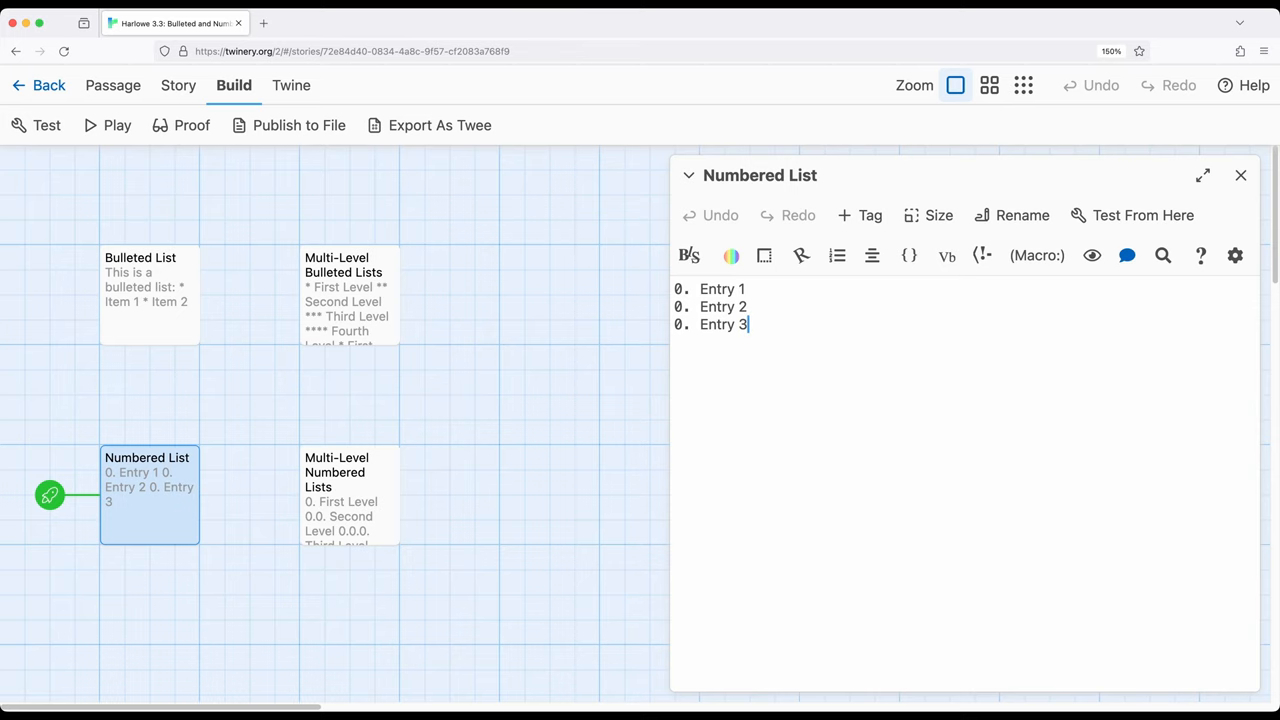
Step: Make Multi-Level Numbered Lists the start passage and play the story in the browser
click(1240, 176)
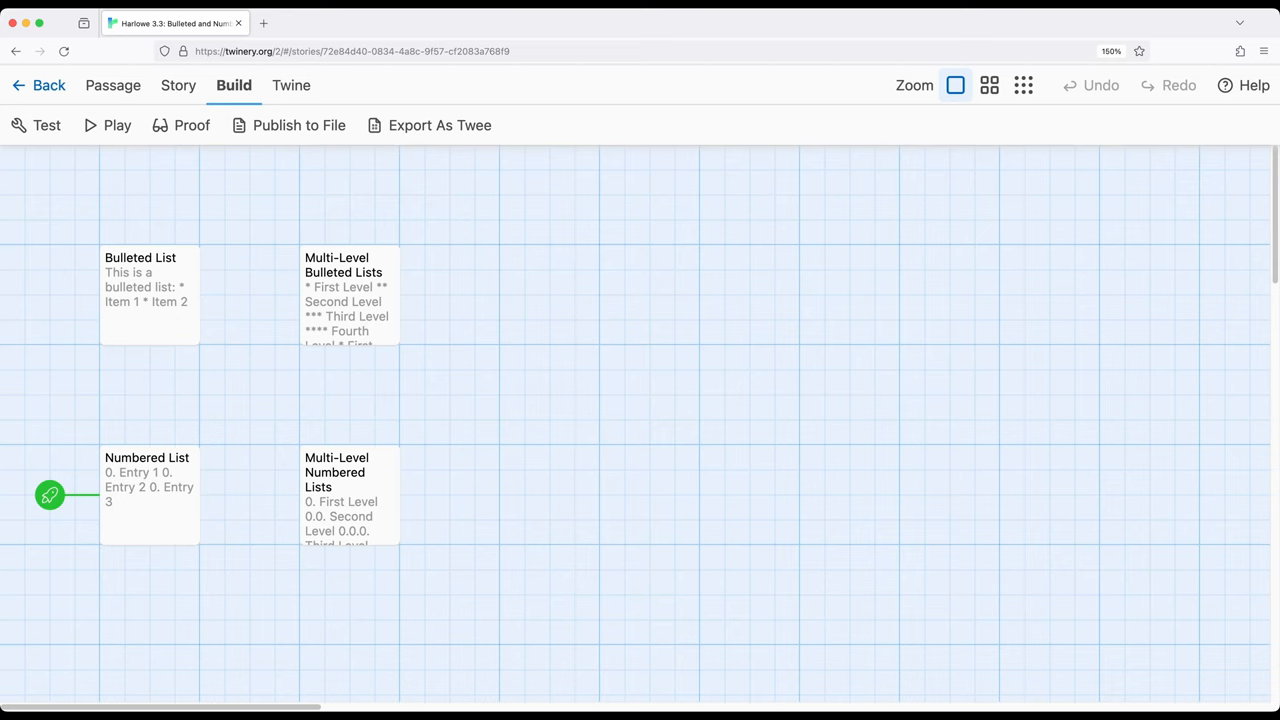
double_click(348, 472)
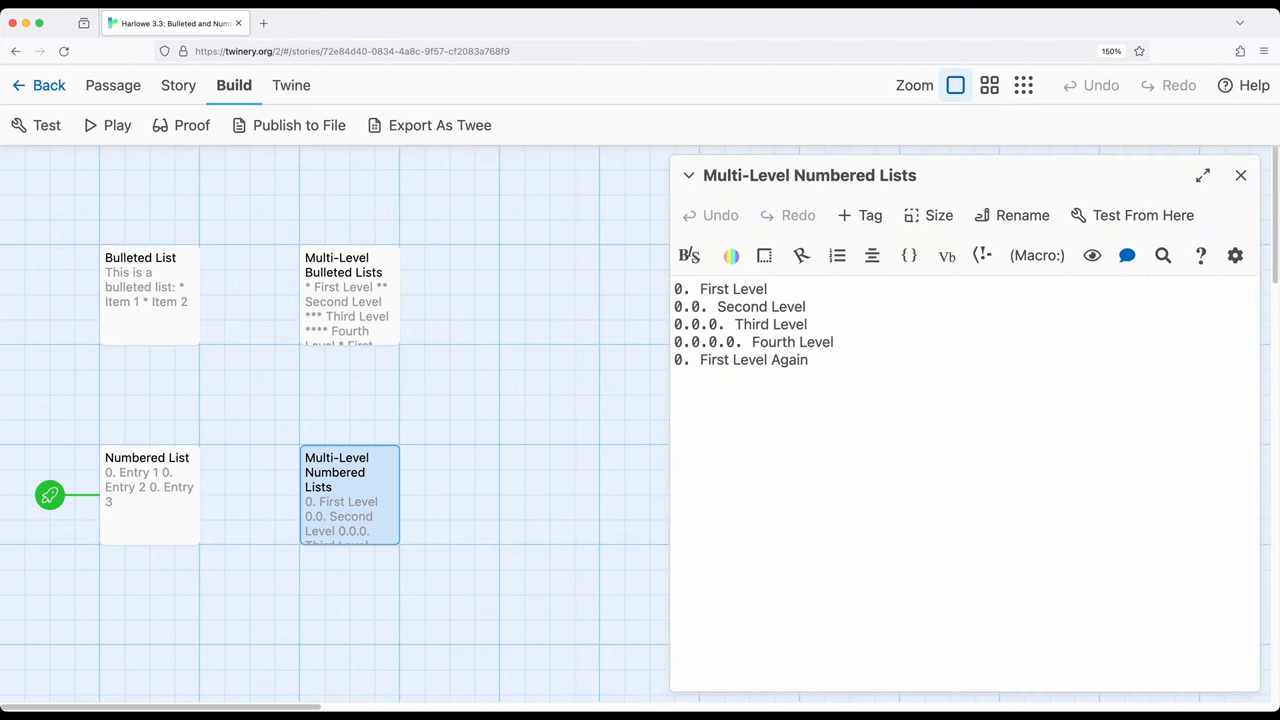
drag(676, 288, 836, 342)
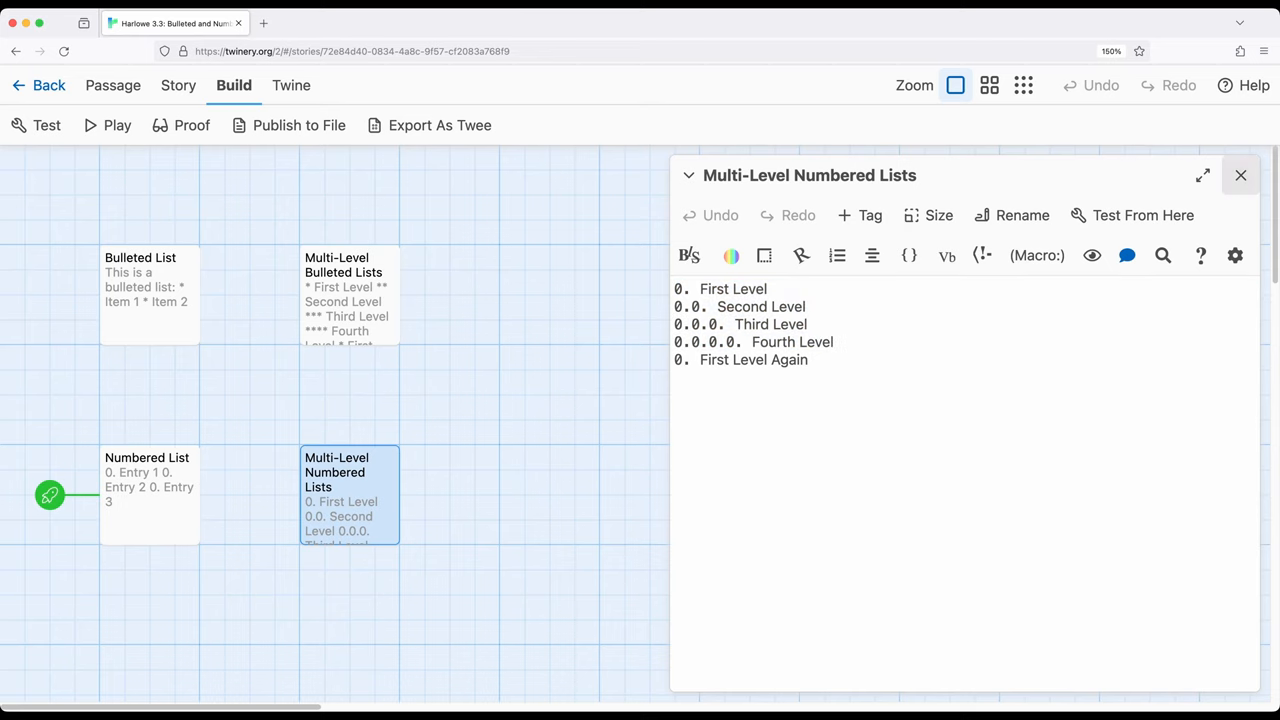
click(1240, 176)
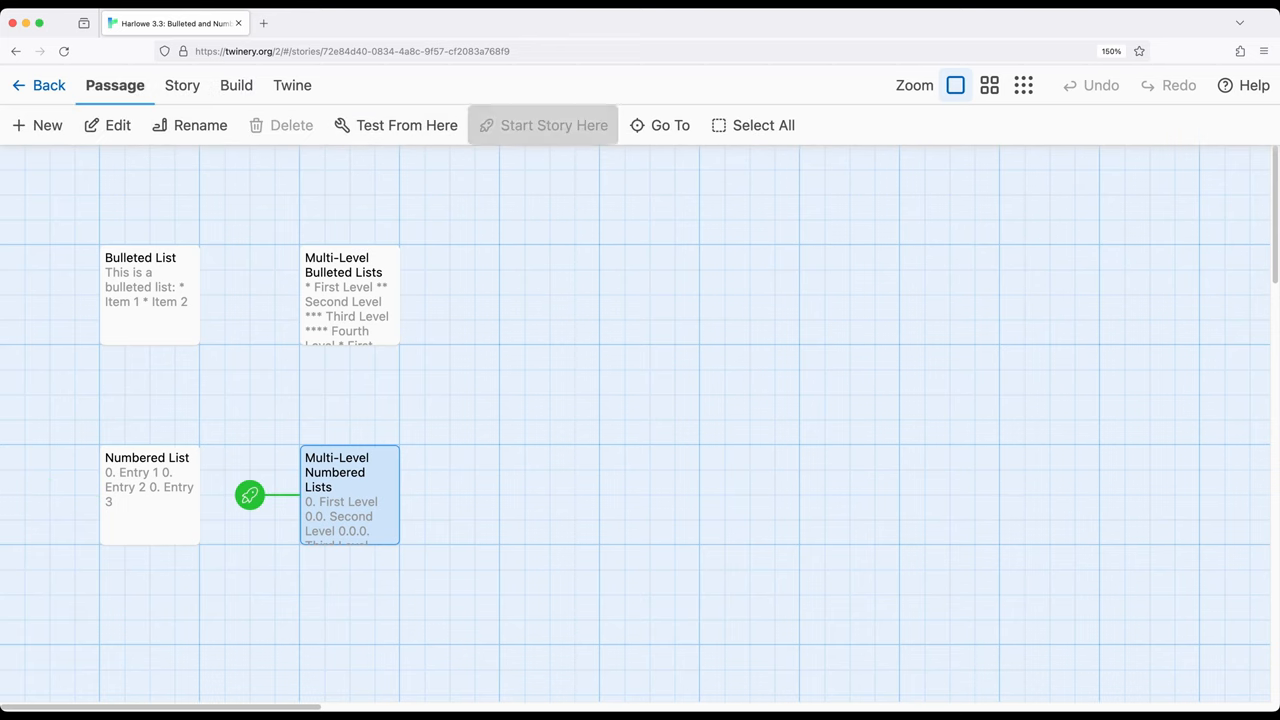
click(232, 84)
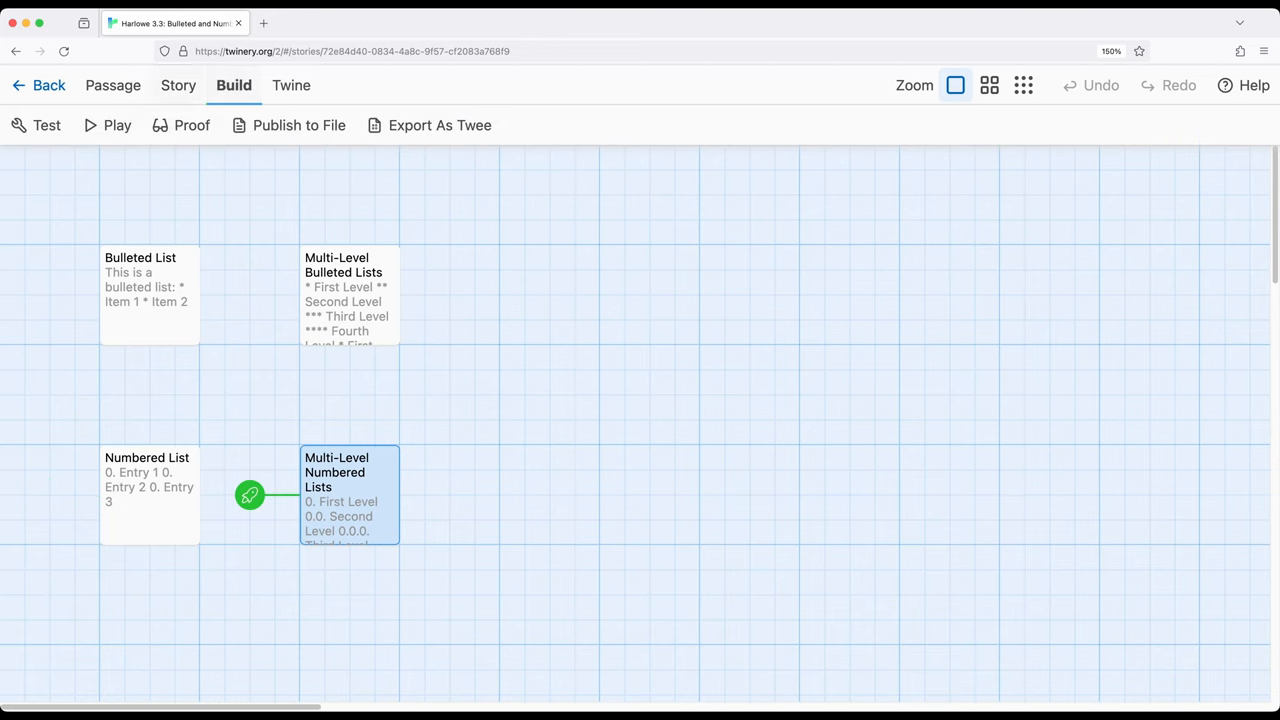
click(250, 496)
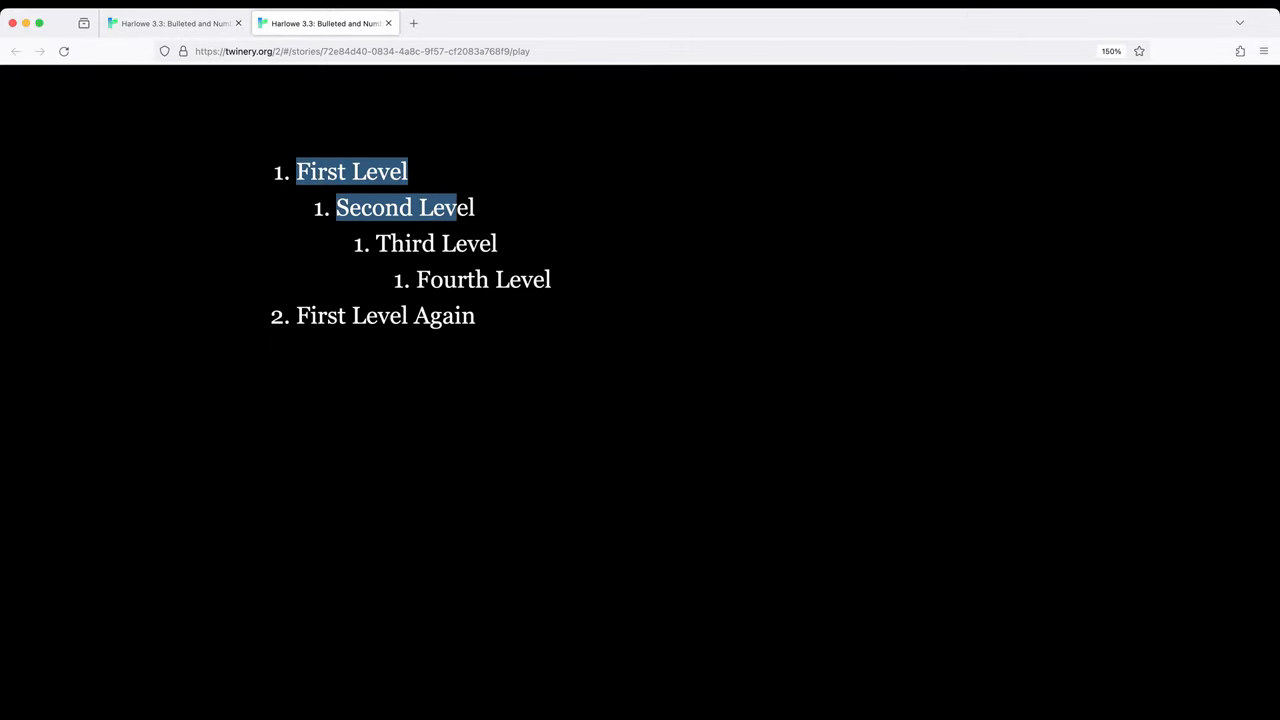